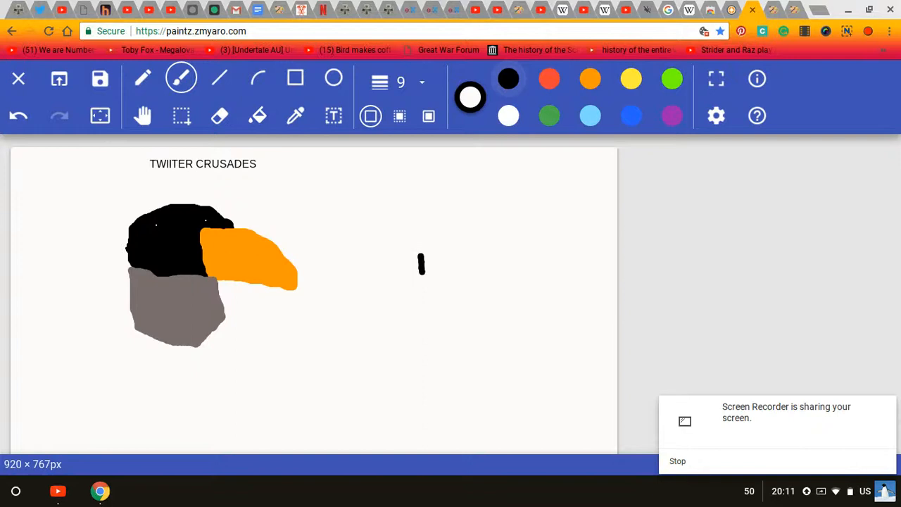
Handwrite 'Lisbon' in black brush strokes to the right of the bird head
left_click_drag(421, 264, 493, 303)
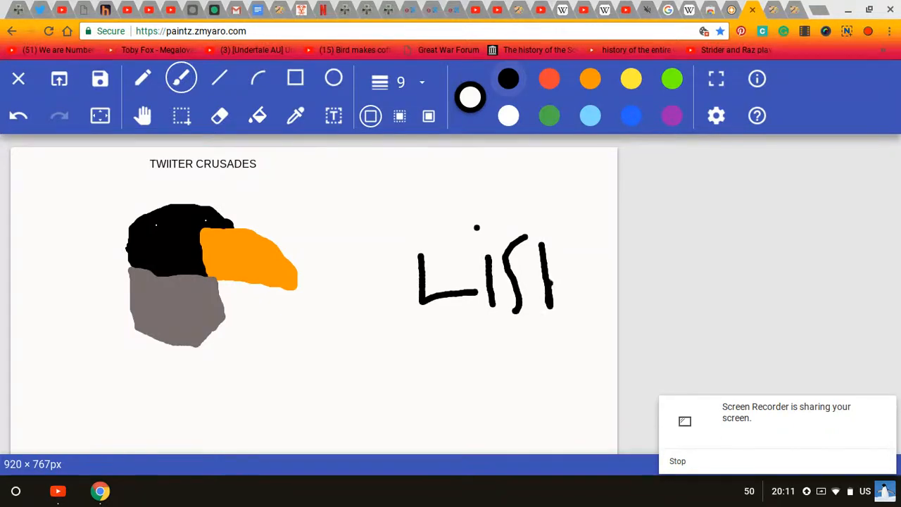
left_click_drag(556, 267, 577, 303)
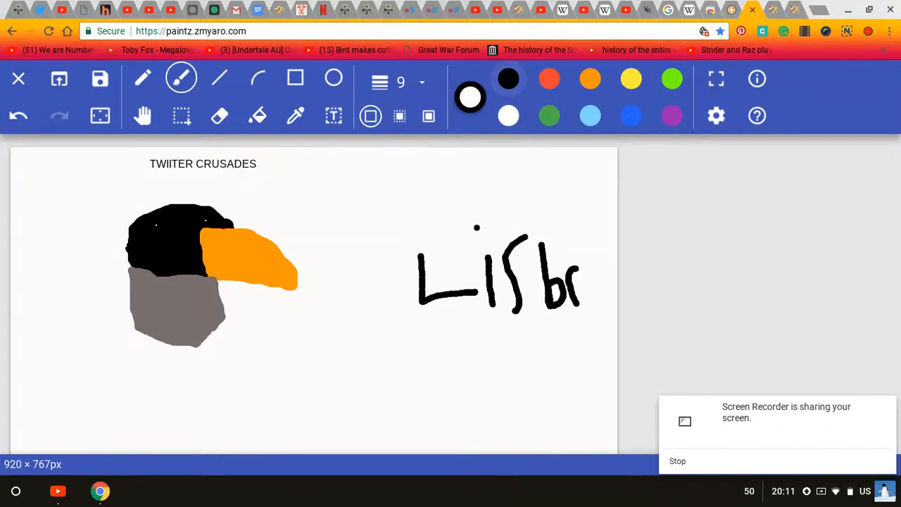
left_click_drag(563, 295, 591, 268)
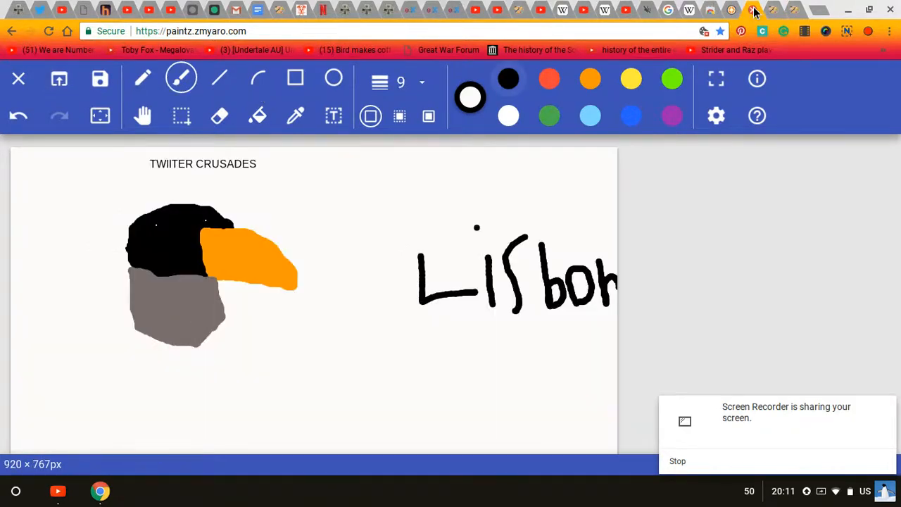
mouse_move(182, 77)
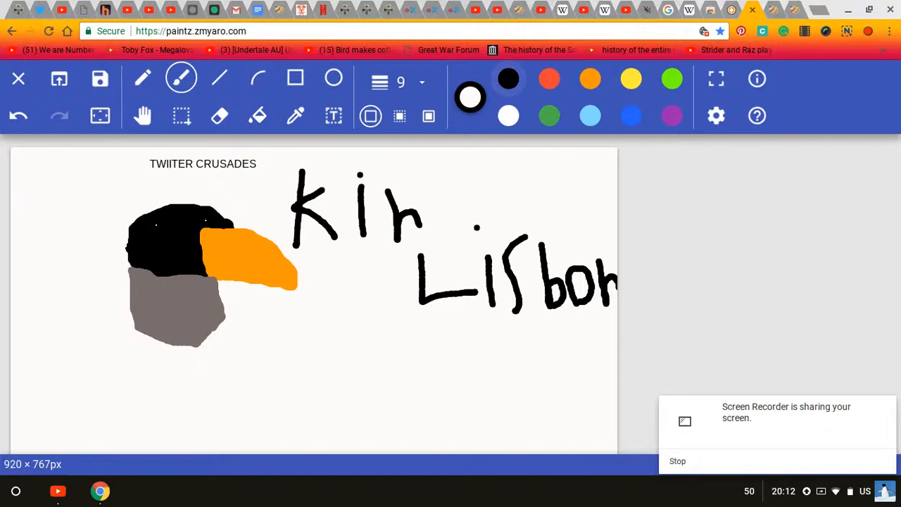
Write 'King.' above Lisbon and strike it out with black strokes
left_click_drag(422, 197, 458, 225)
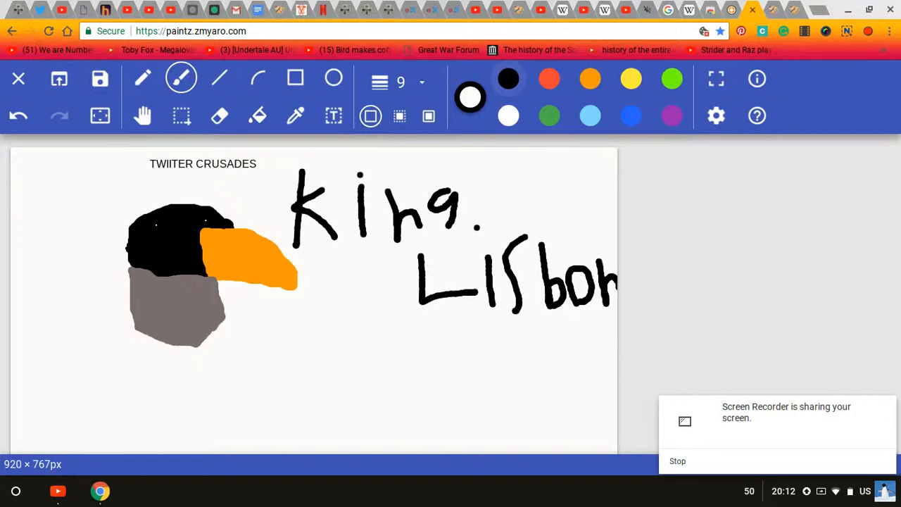
left_click_drag(284, 166, 475, 242)
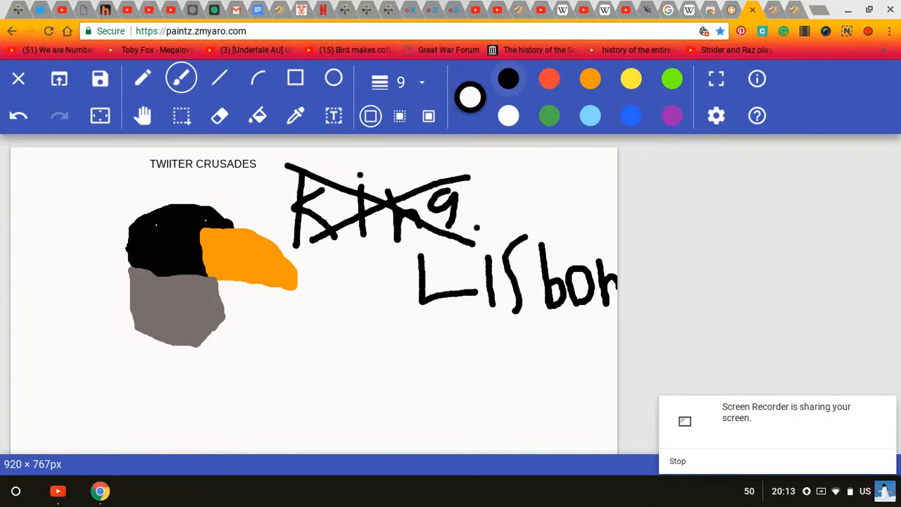
Draw a black arch outline below Lisbon and divide it into four panes
left_click_drag(298, 380, 416, 383)
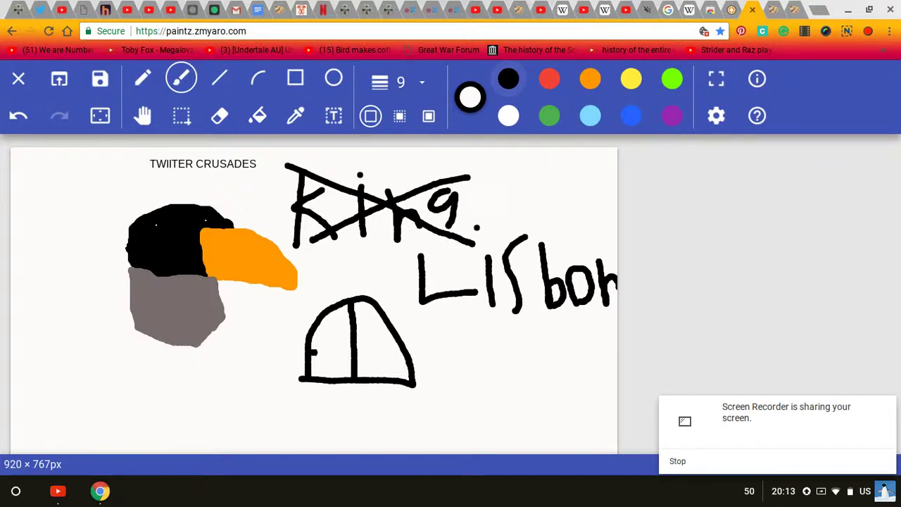
left_click_drag(316, 349, 399, 346)
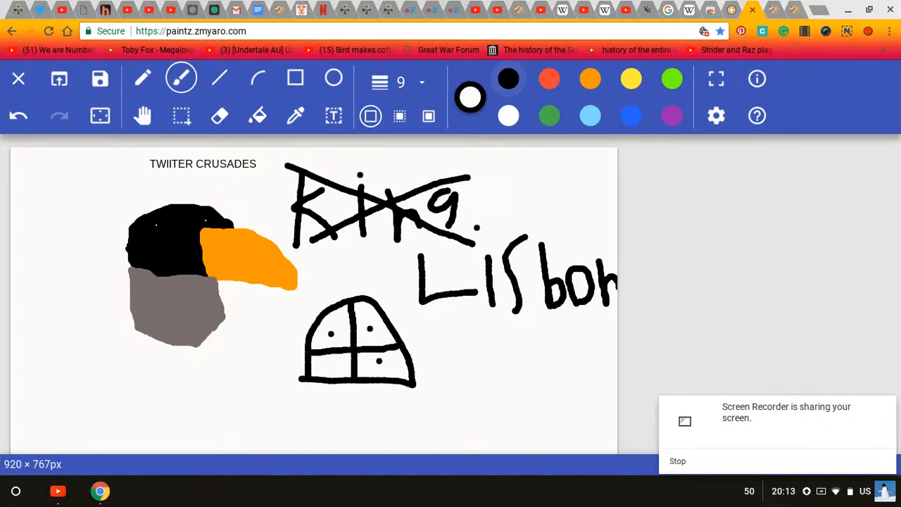
Add a text caption 'above church of shrek sy…' in a box beneath the arch
left_click(332, 116)
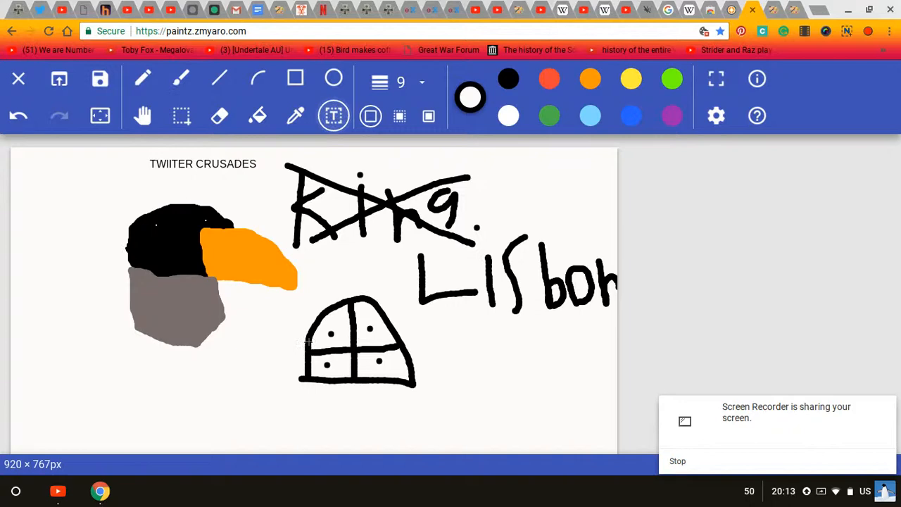
left_click_drag(304, 385, 462, 419)
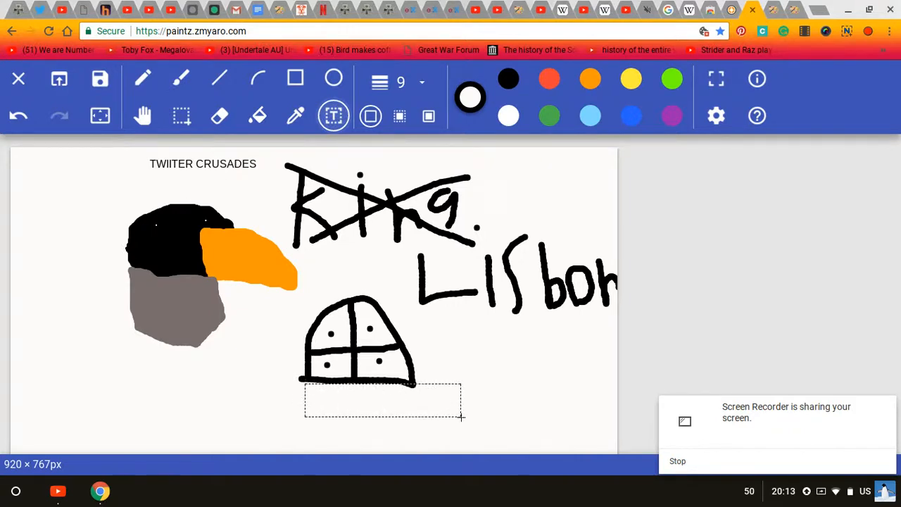
type("above '")
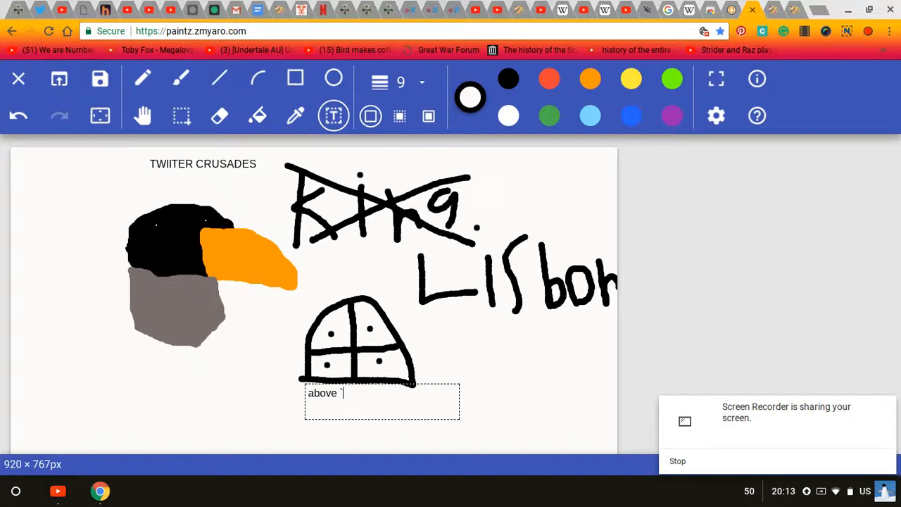
type("church")
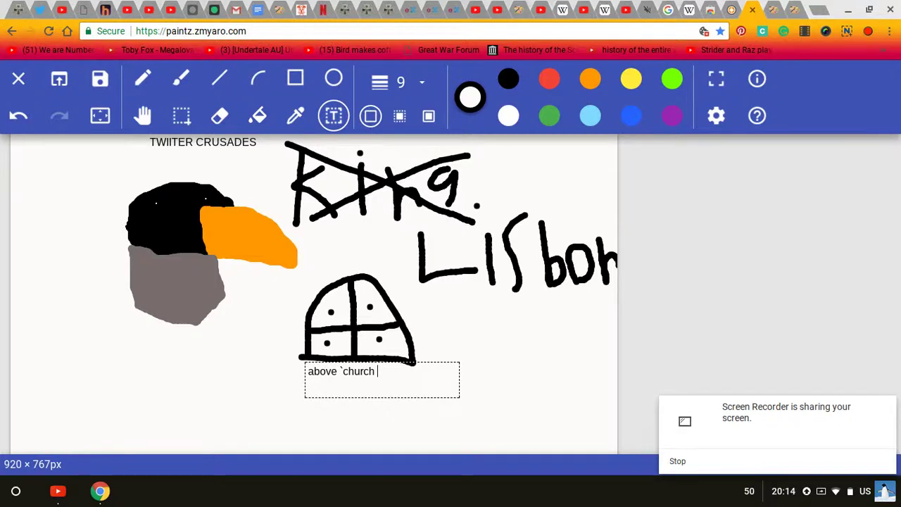
type("of shrek symbol")
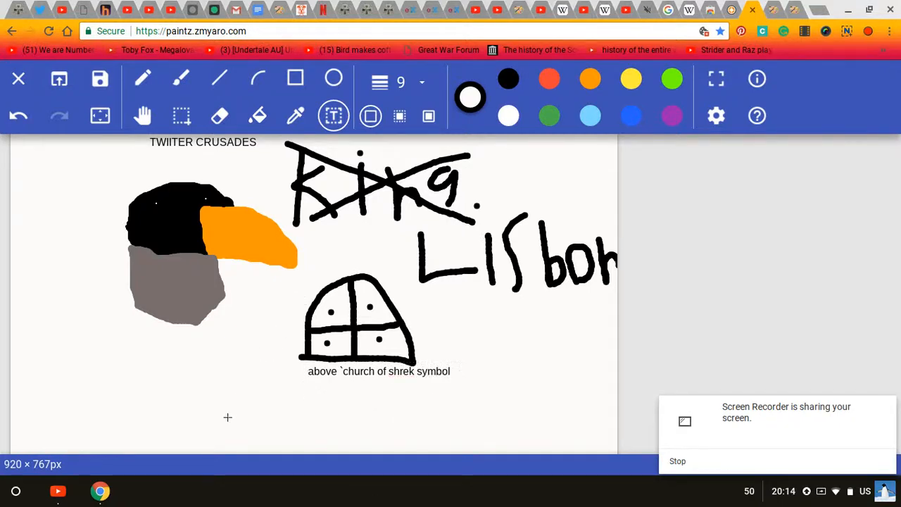
mouse_move(289, 373)
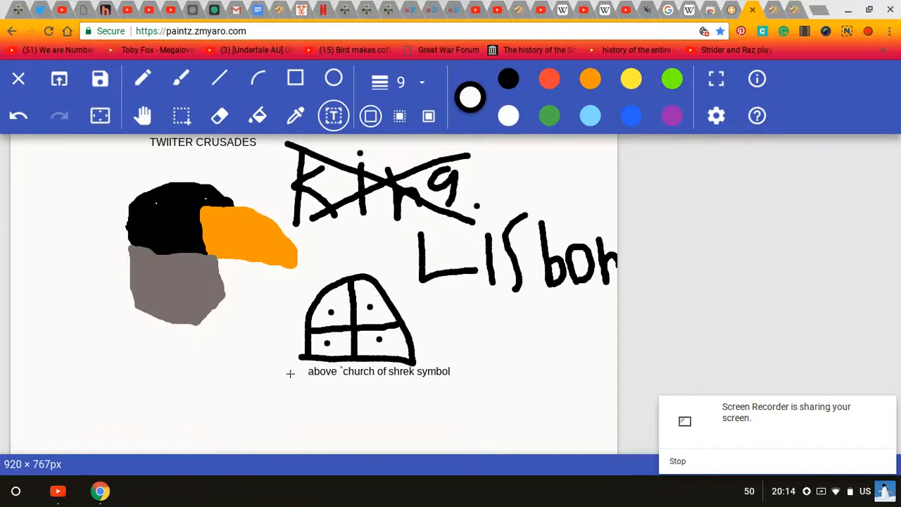
mouse_move(363, 311)
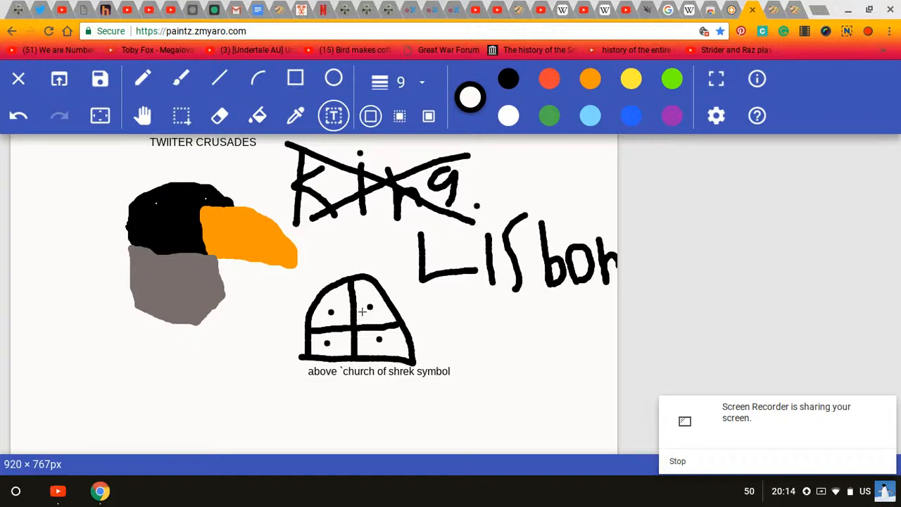
mouse_move(493, 282)
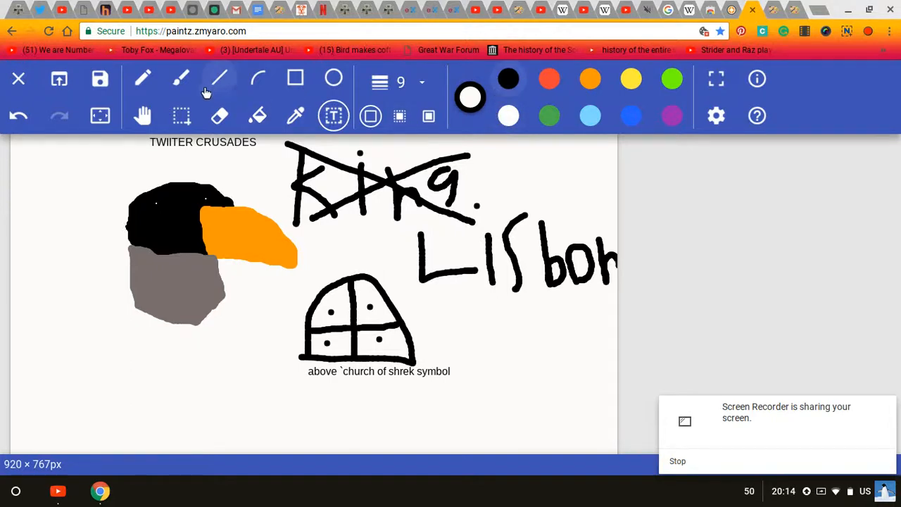
Switch back to the freehand brush for drawing the next symbols
left_click(181, 77)
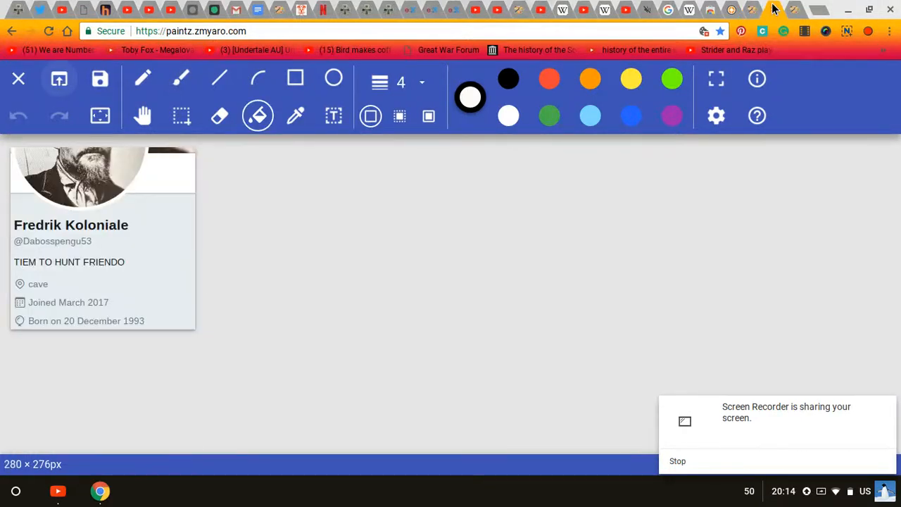
mouse_move(757, 115)
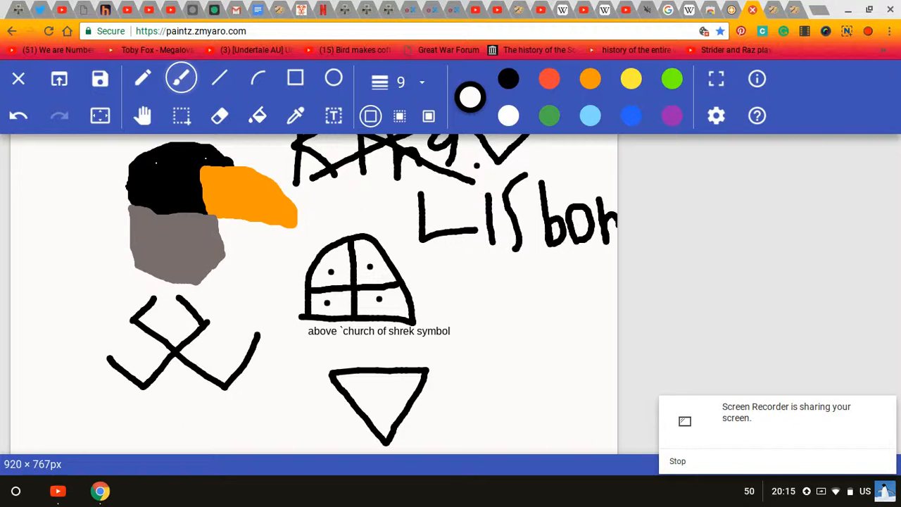
left_click_drag(378, 363, 379, 405)
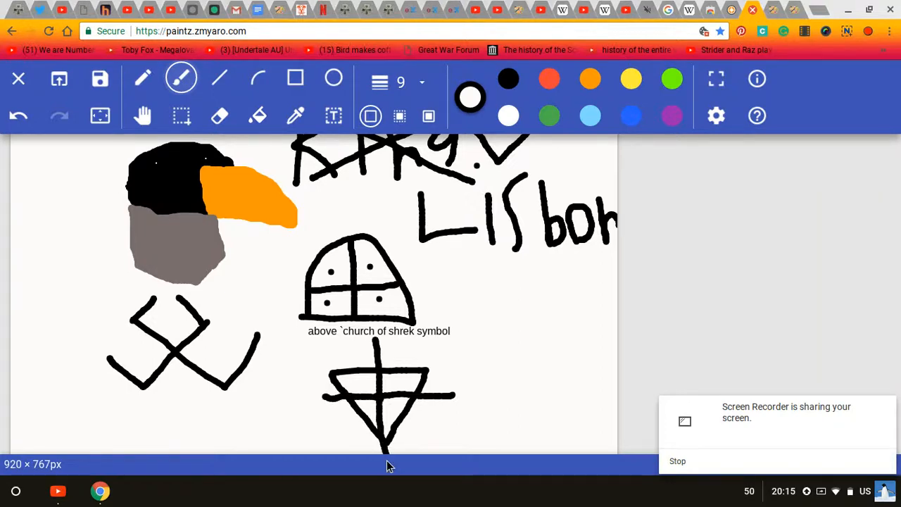
scroll("down", 3)
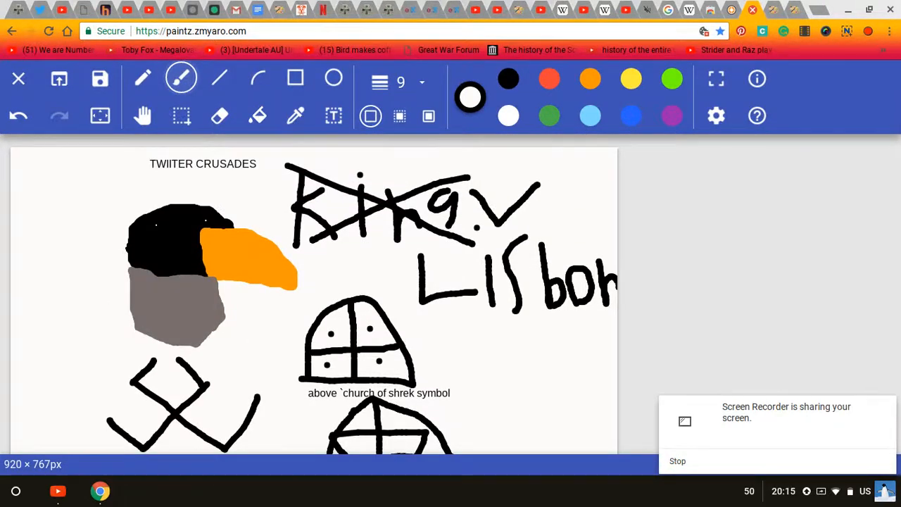
scroll("down", 3)
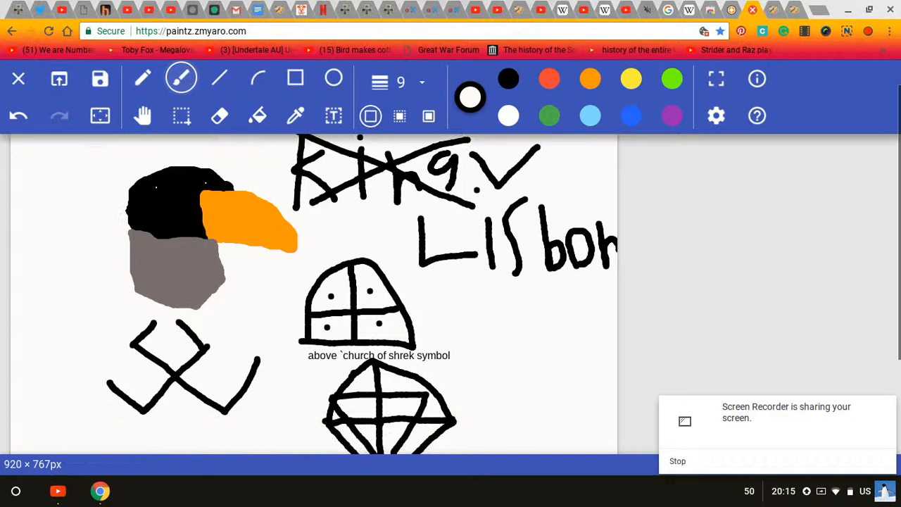
scroll("down", 3)
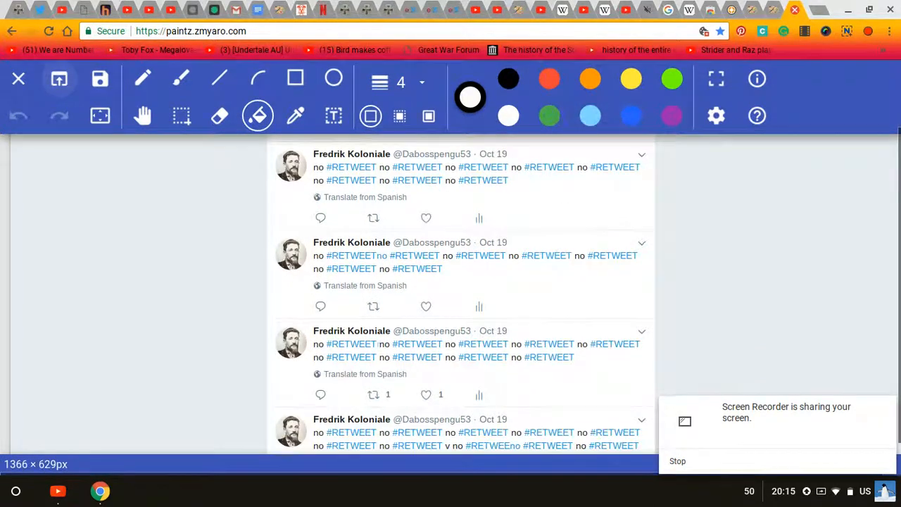
Scroll up and down through the pasted #RETWEET tweet screenshot to read it
scroll("up", 3)
type("story:")
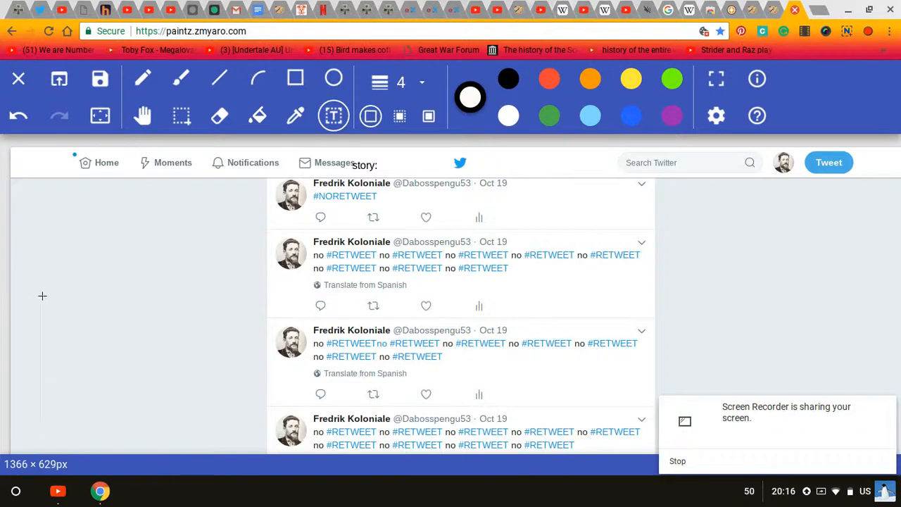
scroll("down", 3)
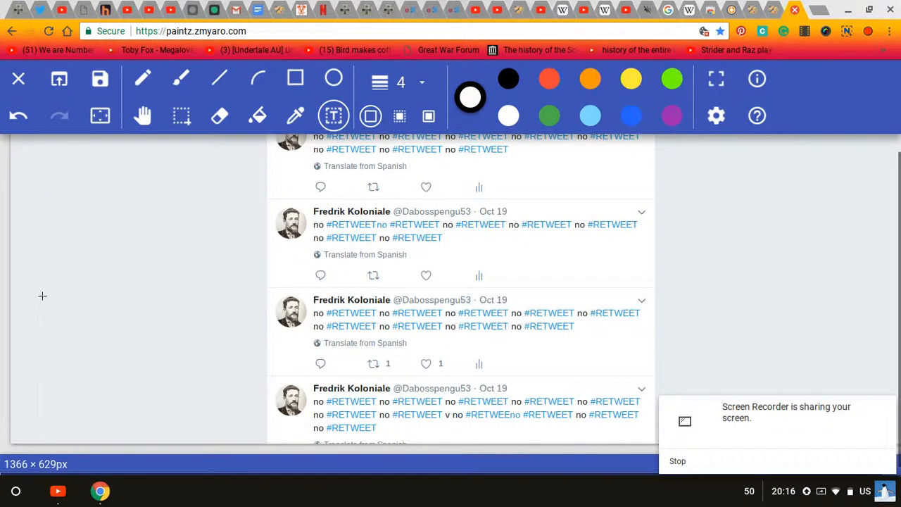
scroll("up", 3)
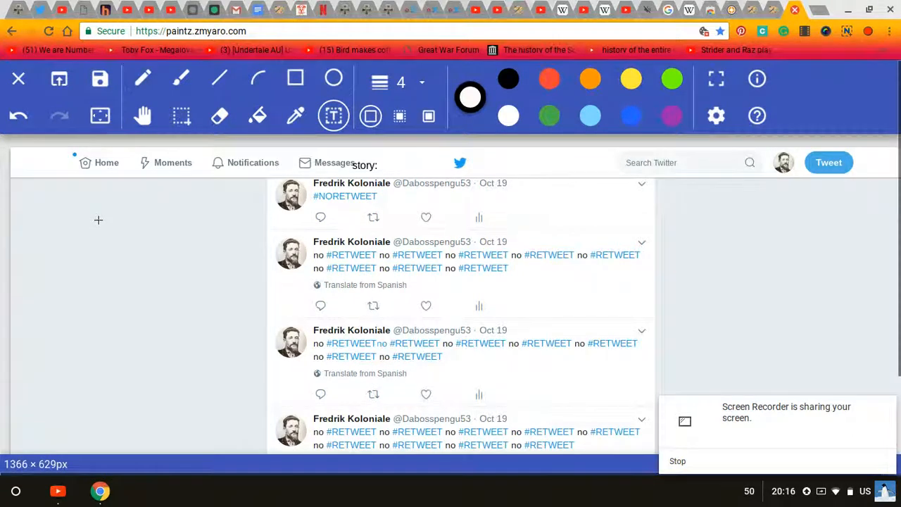
scroll("down", 3)
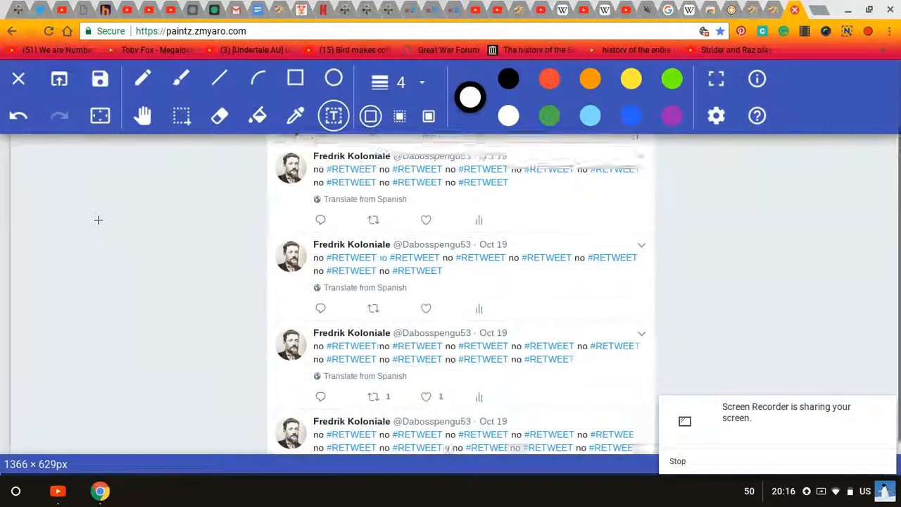
scroll("down", 3)
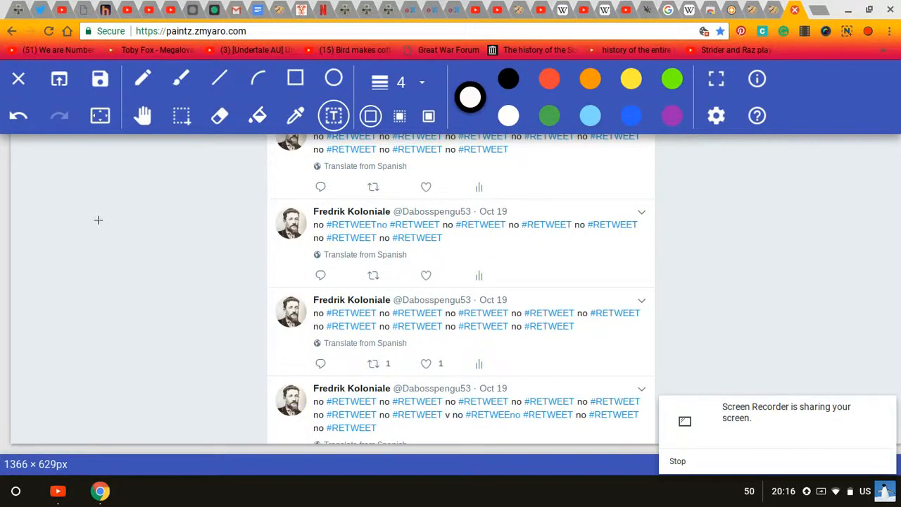
scroll("up", 3)
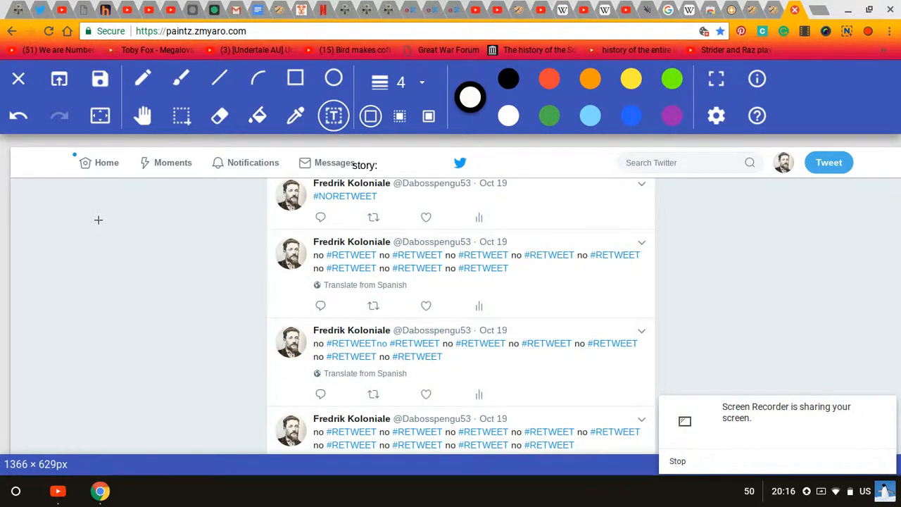
scroll("down", 3)
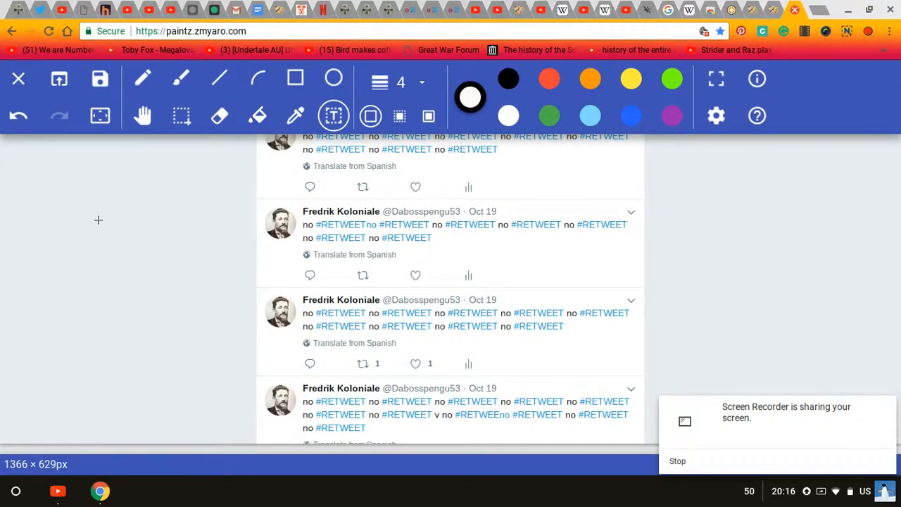
scroll("up", 3)
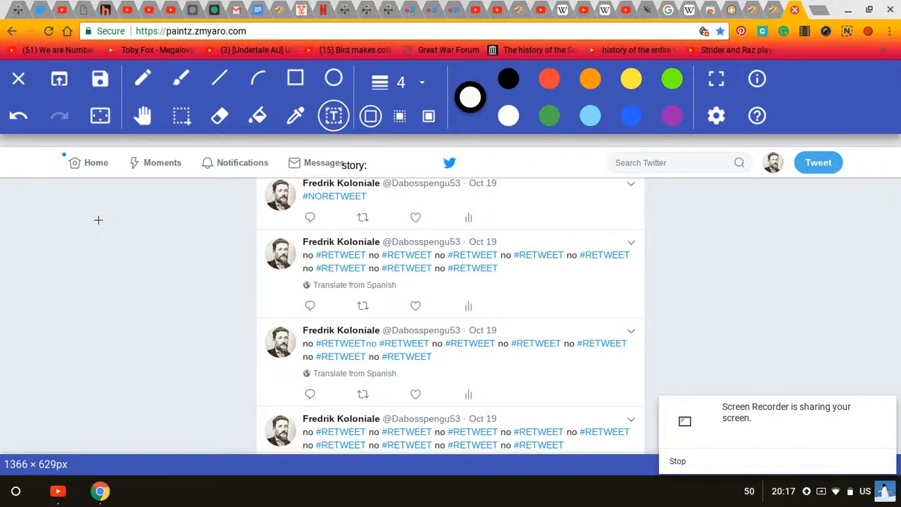
scroll("down", 3)
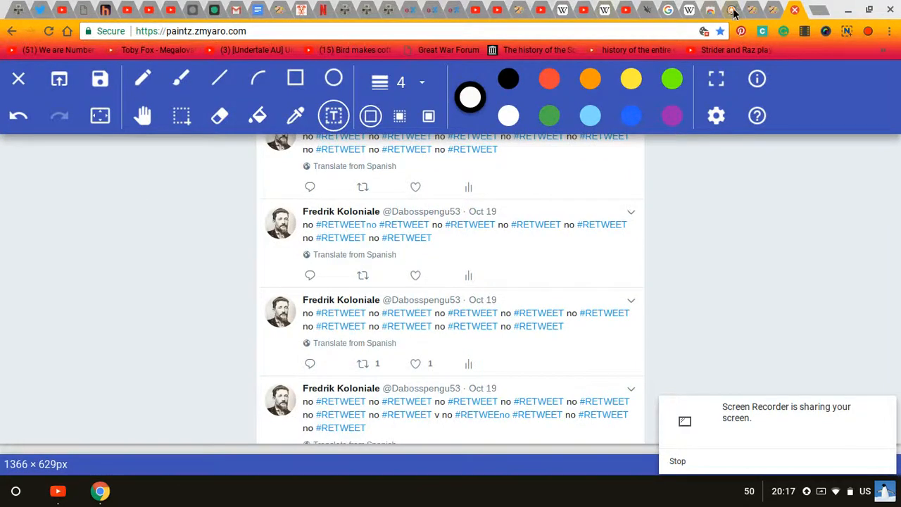
Return to the TWIITER CRUSADES doodle canvas and scroll over the whole drawing
left_click(752, 10)
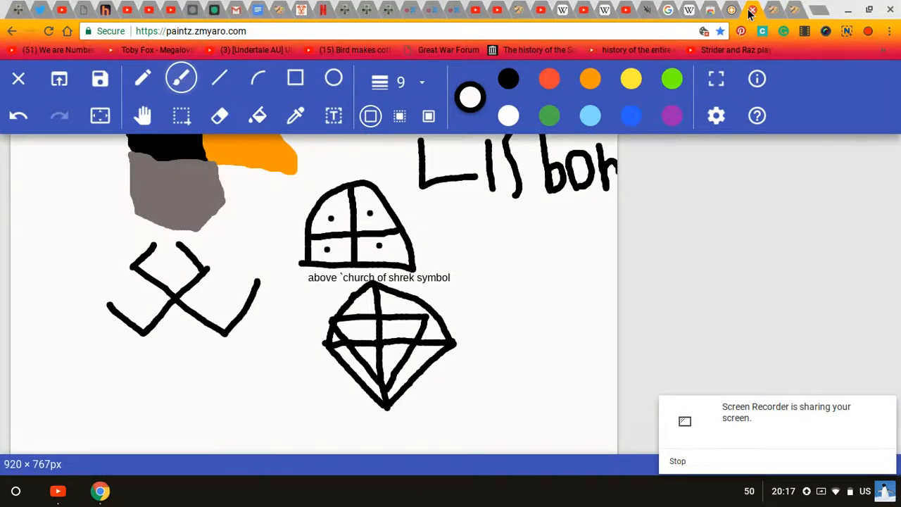
scroll("up", 3)
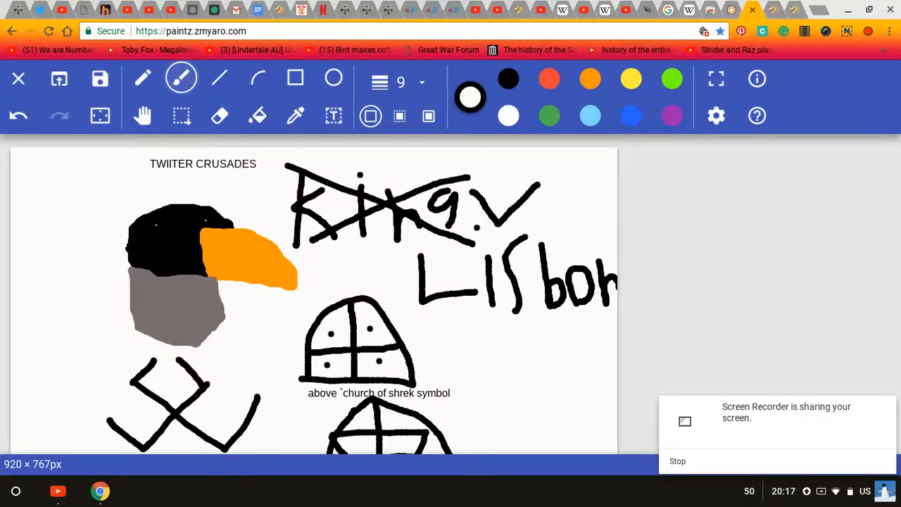
scroll("down", 3)
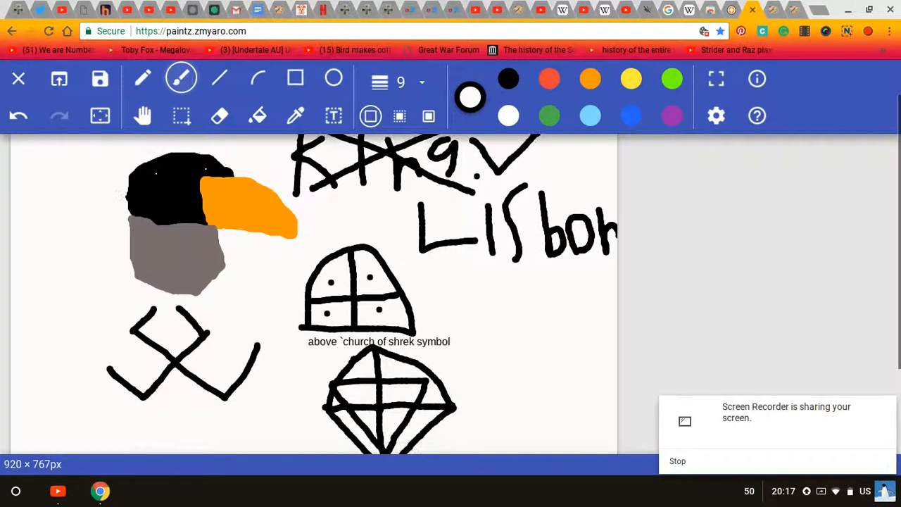
scroll("down", 3)
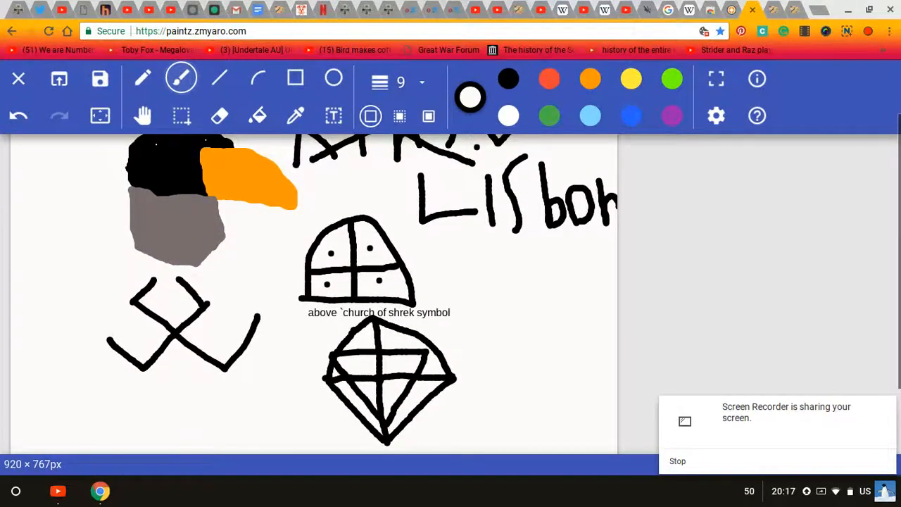
scroll("up", 3)
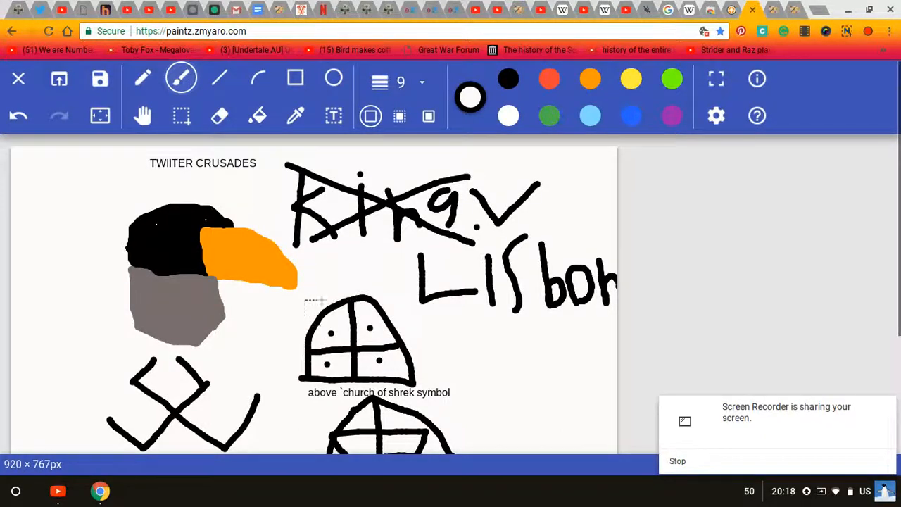
Draw a straight black diagonal line across the upper Church of Shrek arch
left_click(220, 78)
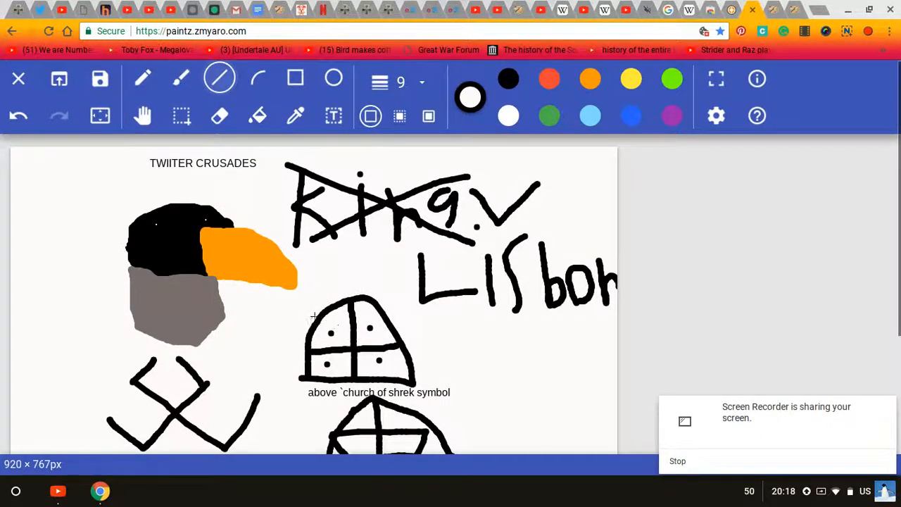
left_click_drag(299, 304, 429, 383)
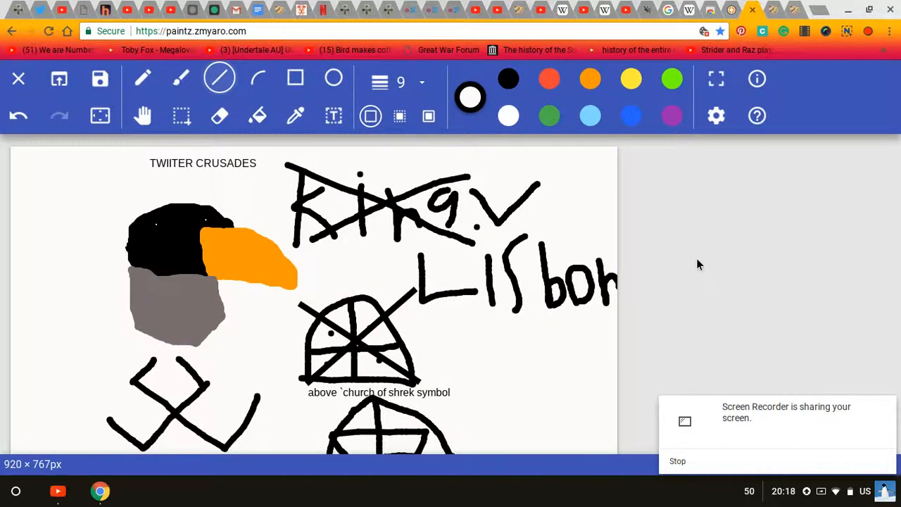
mouse_move(760, 149)
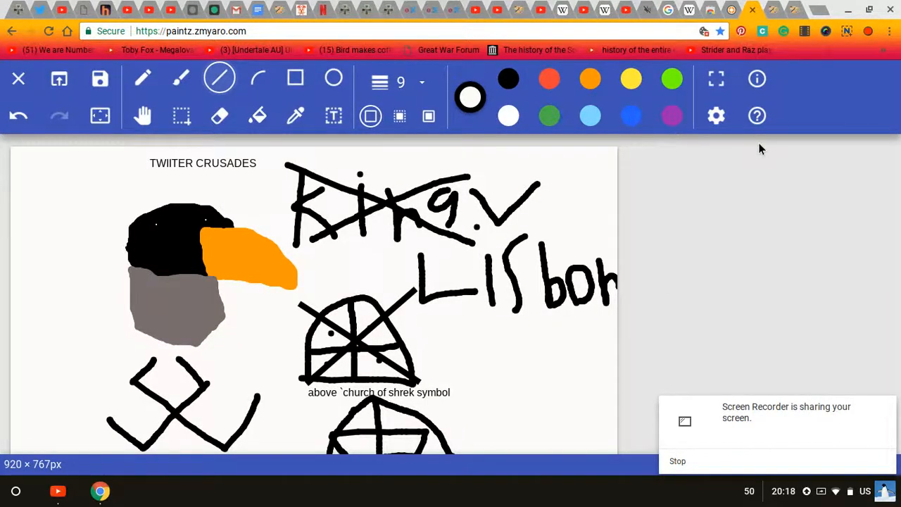
mouse_move(870, 61)
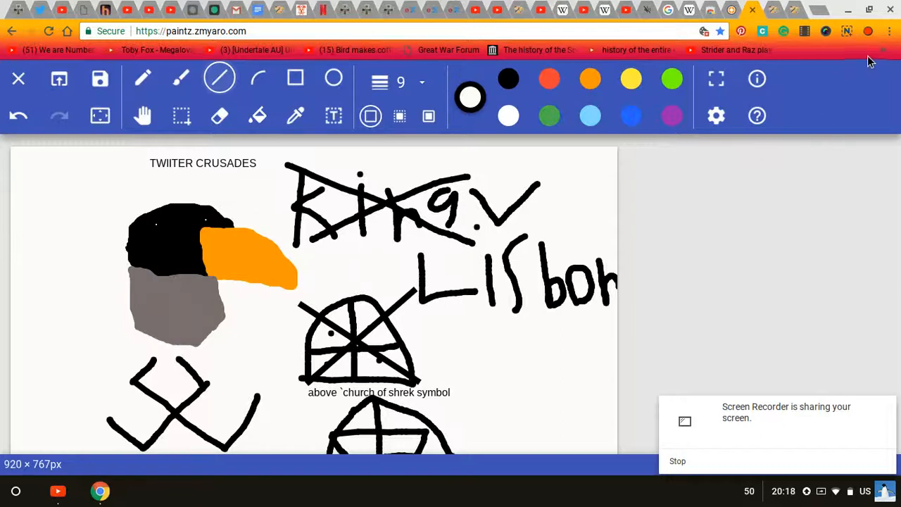